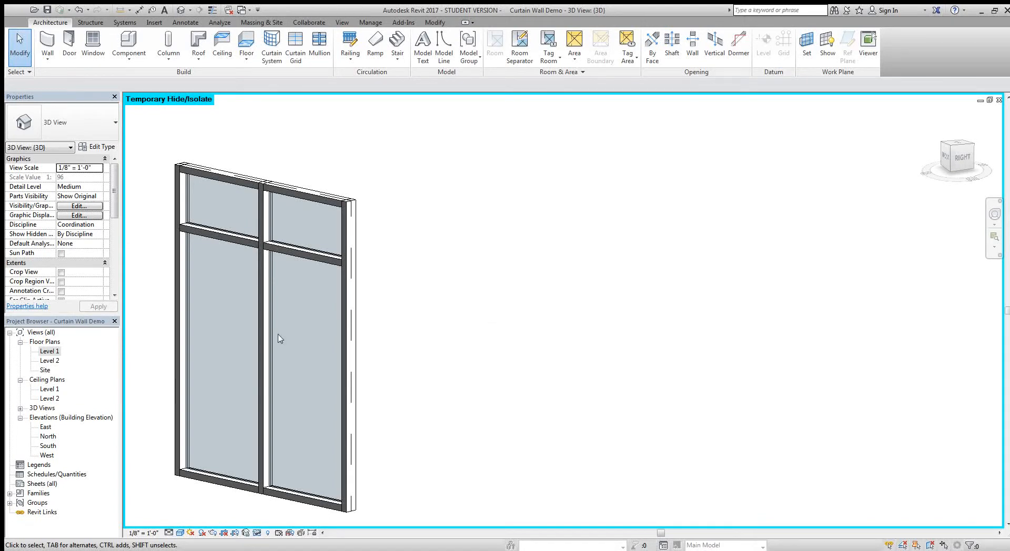
mouse_move(383, 456)
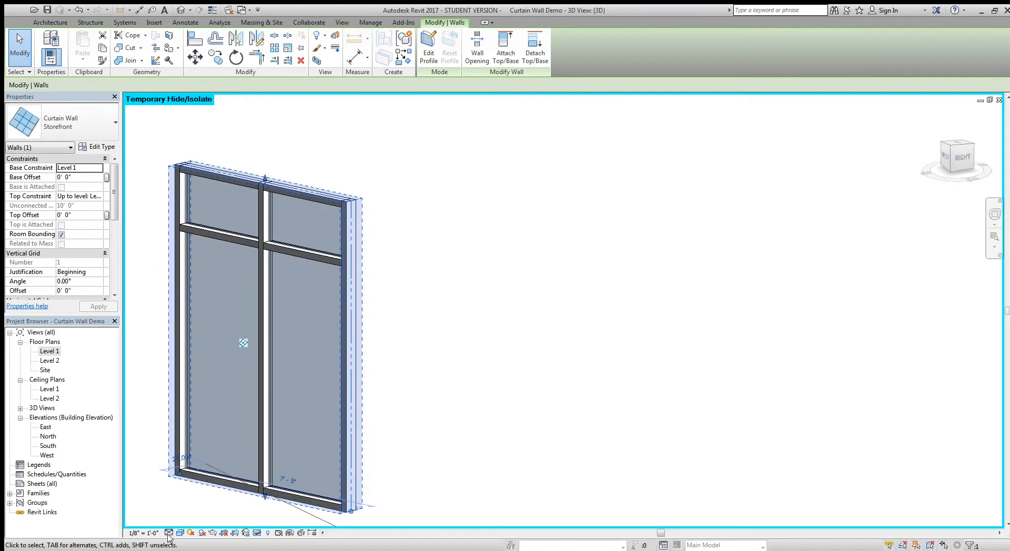
mouse_move(321, 535)
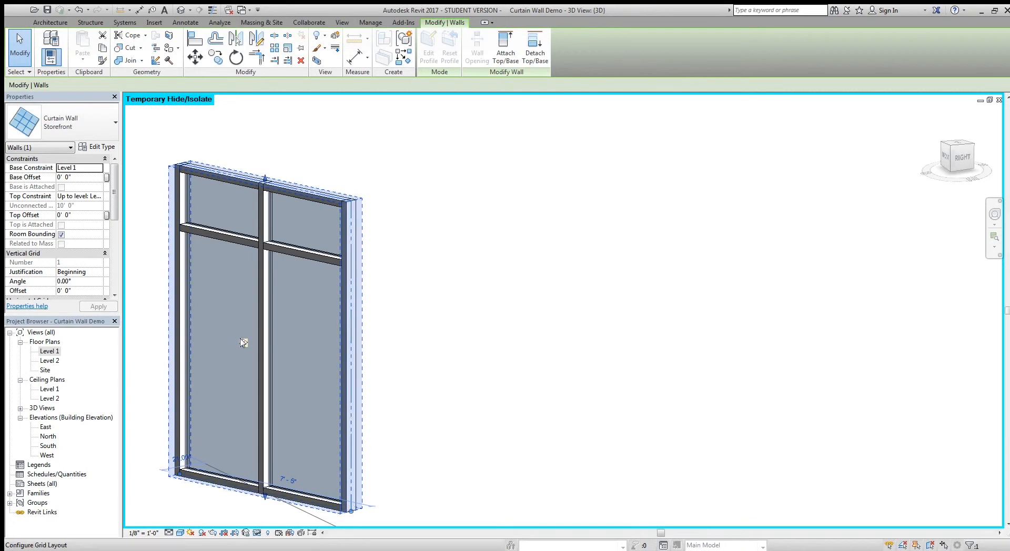
- Open the Configure Grid Layout settings on the selected Storefront curtain wall
click(303, 251)
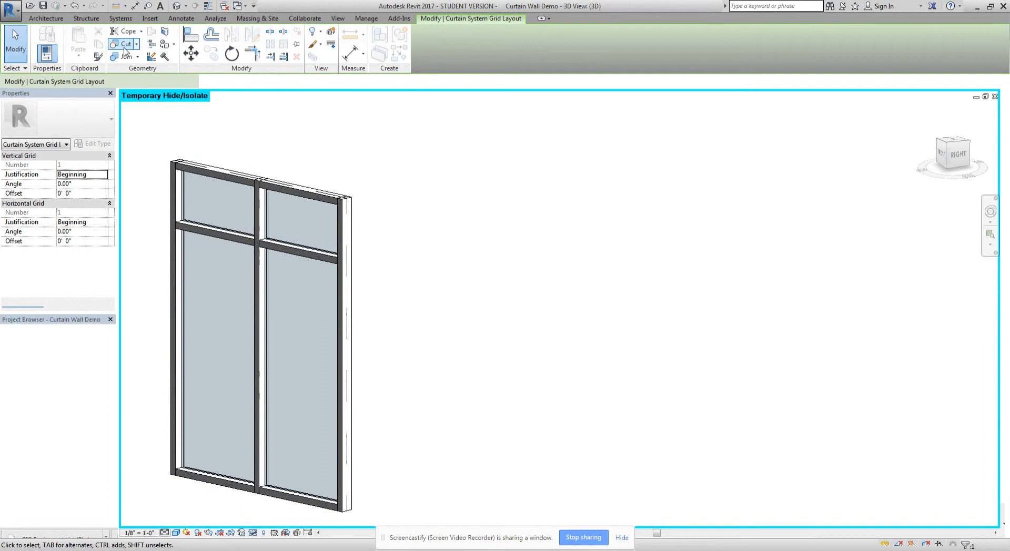
- Place a horizontal curtain grid 6'-8" above the storefront base, then orbit to Front view
click(45, 18)
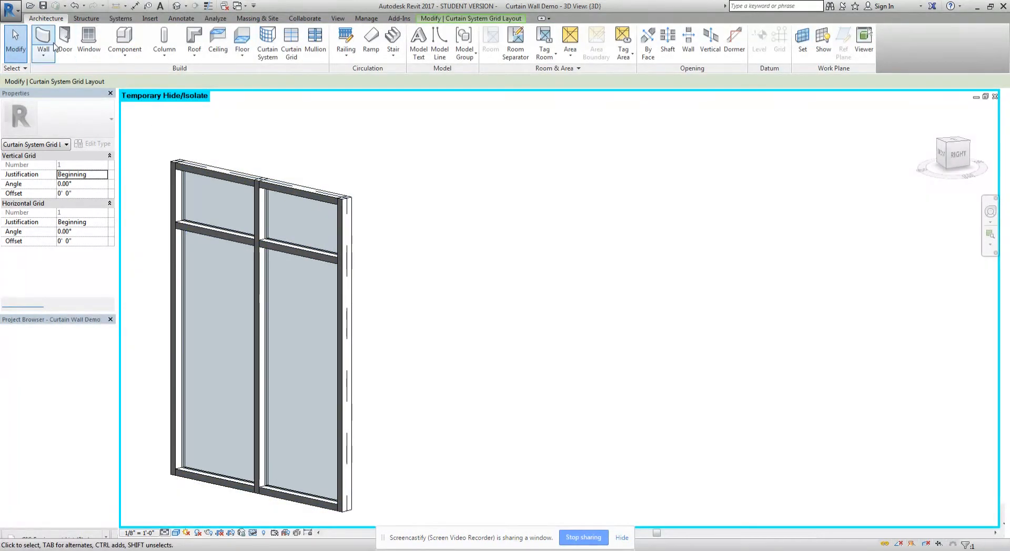
mouse_move(315, 42)
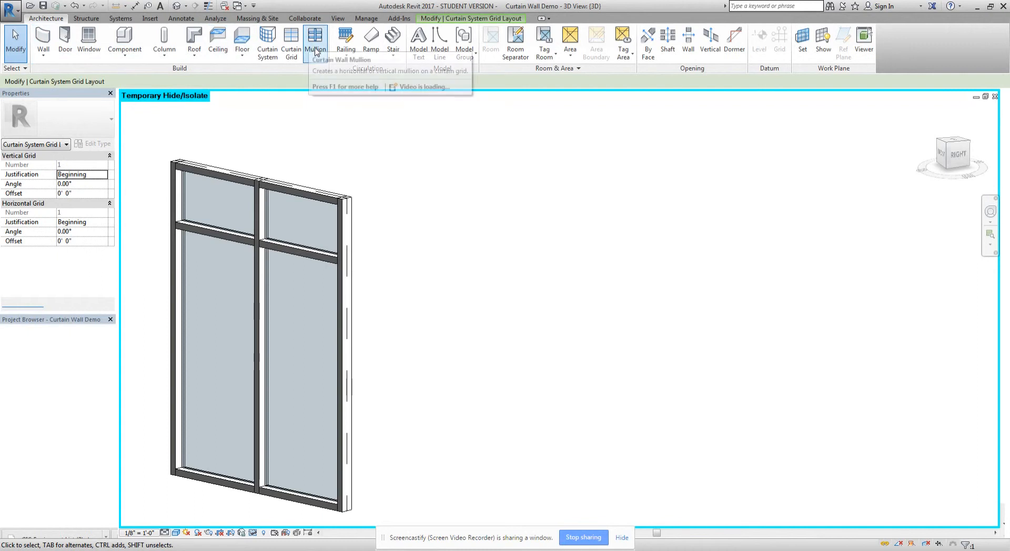
click(290, 42)
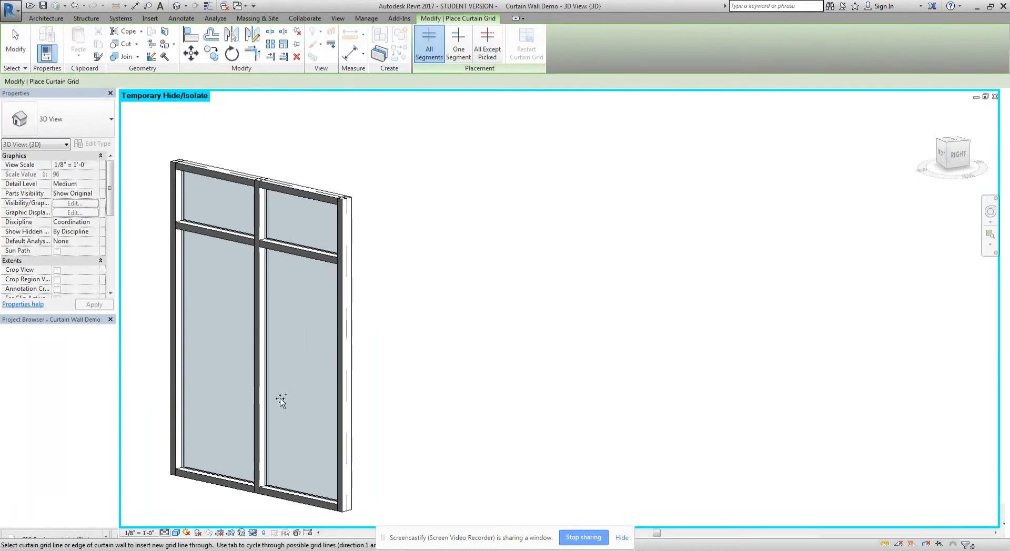
mouse_move(298, 336)
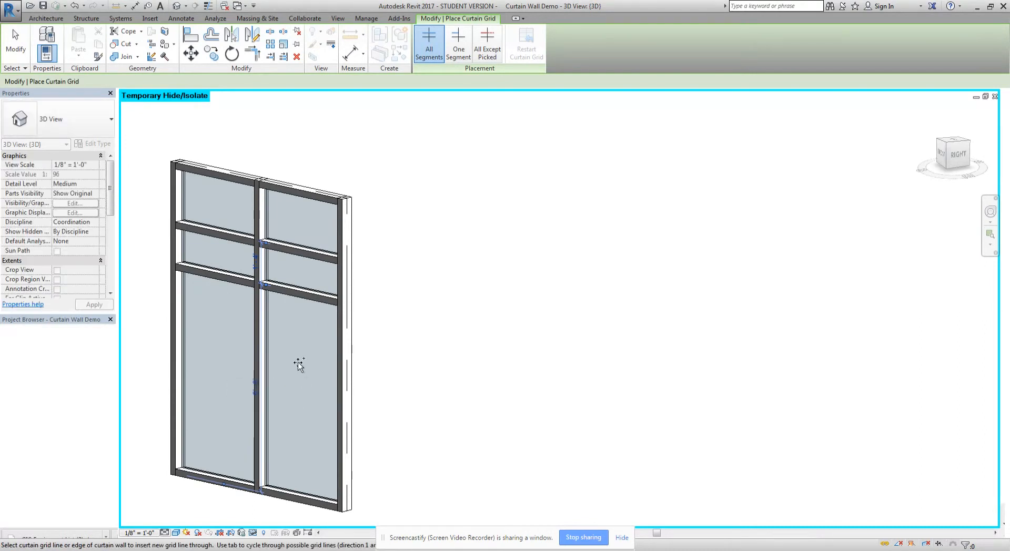
drag(299, 365, 344, 435)
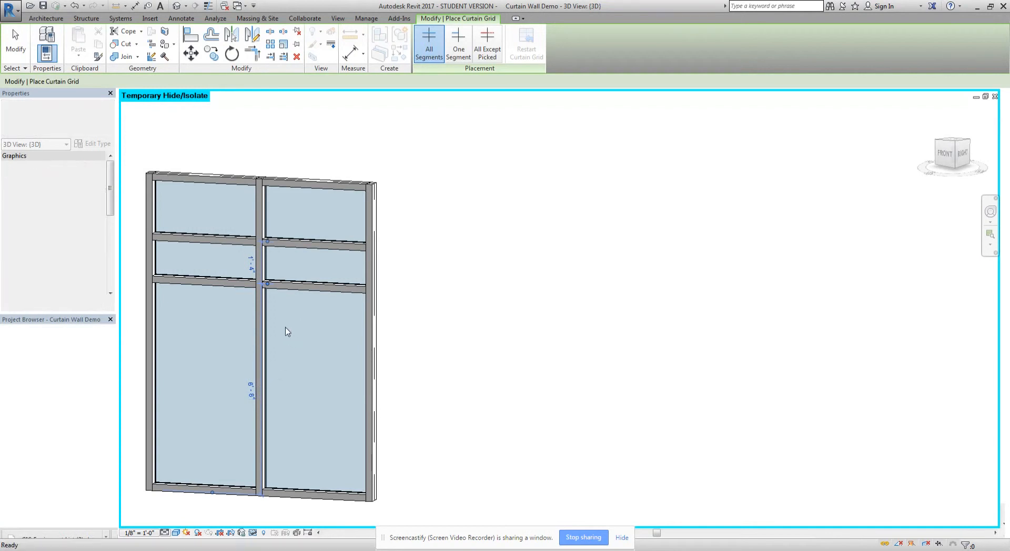
- Set the vertical grid's right-hand temporary dimension to 3'
click(262, 367)
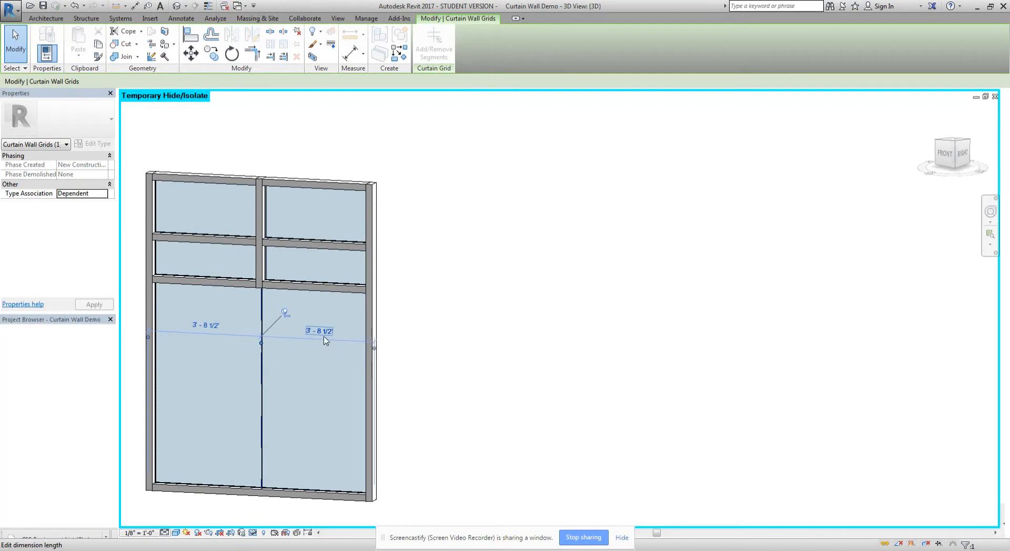
click(319, 331)
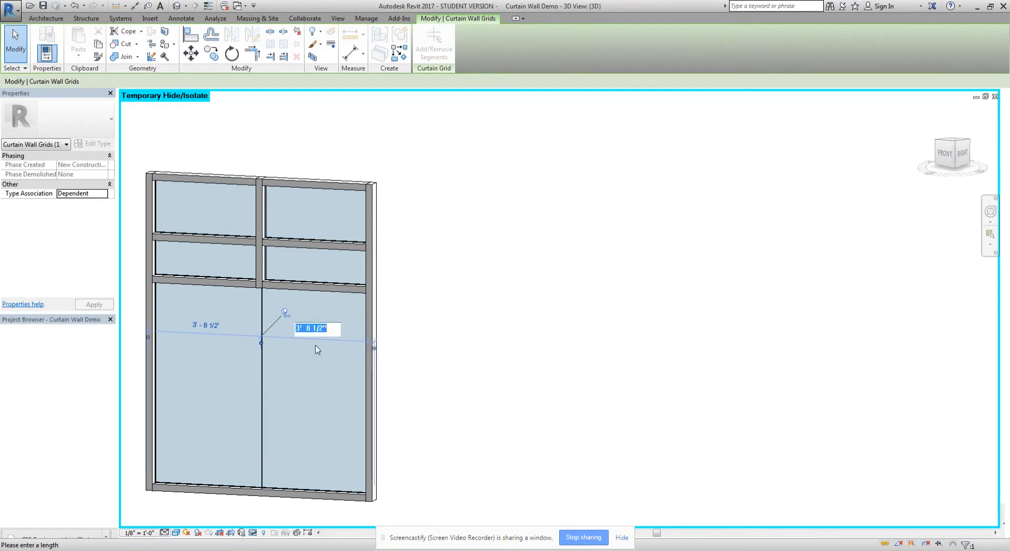
mouse_move(342, 385)
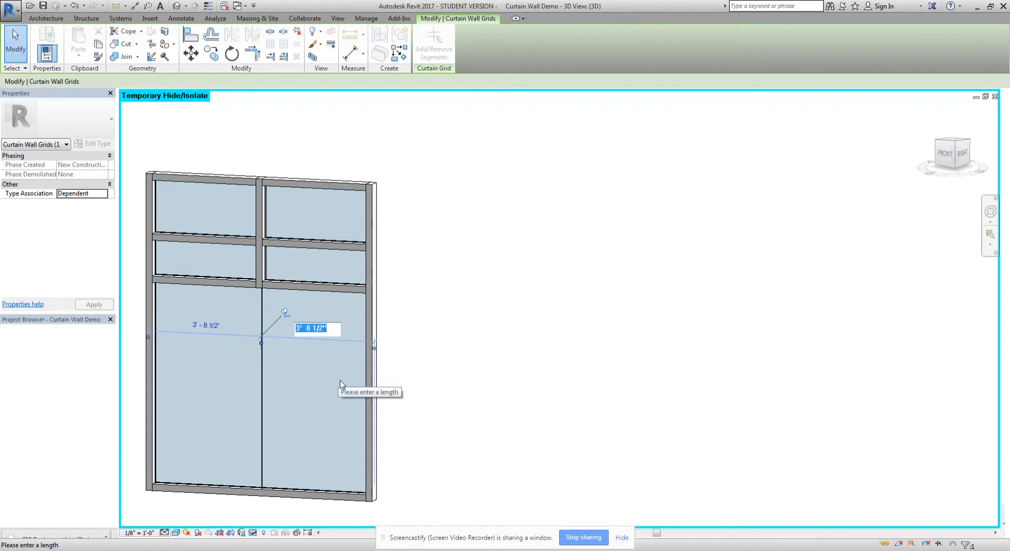
text(3')
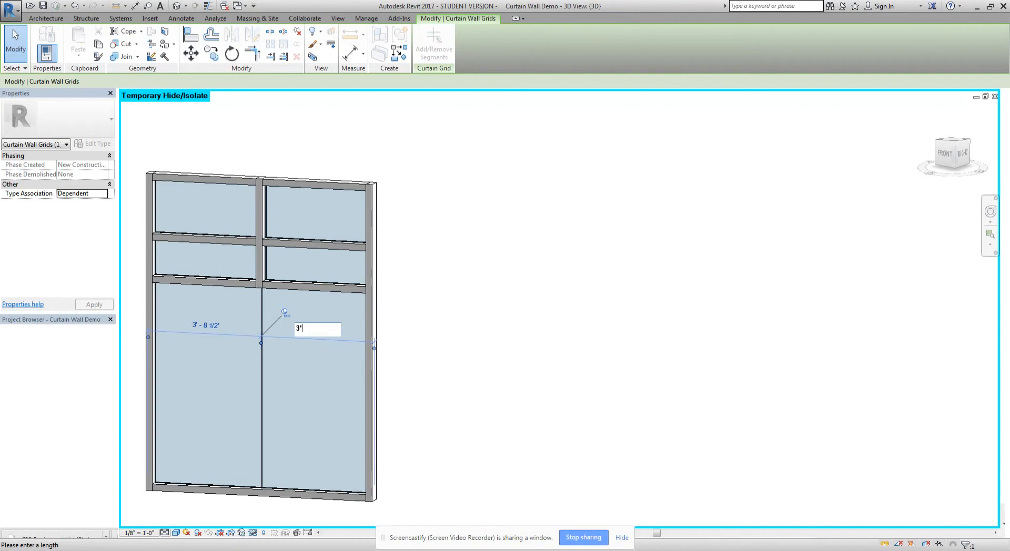
text(3' 8 1/2")
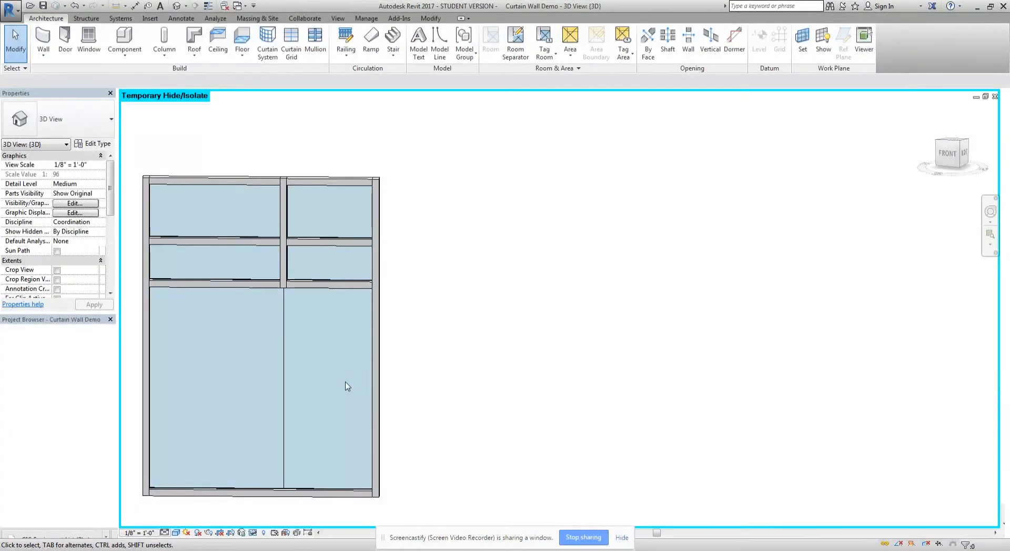
- Confirm bay widths of 4'-5" and 3'-0", then select the lower right glass panel
click(283, 342)
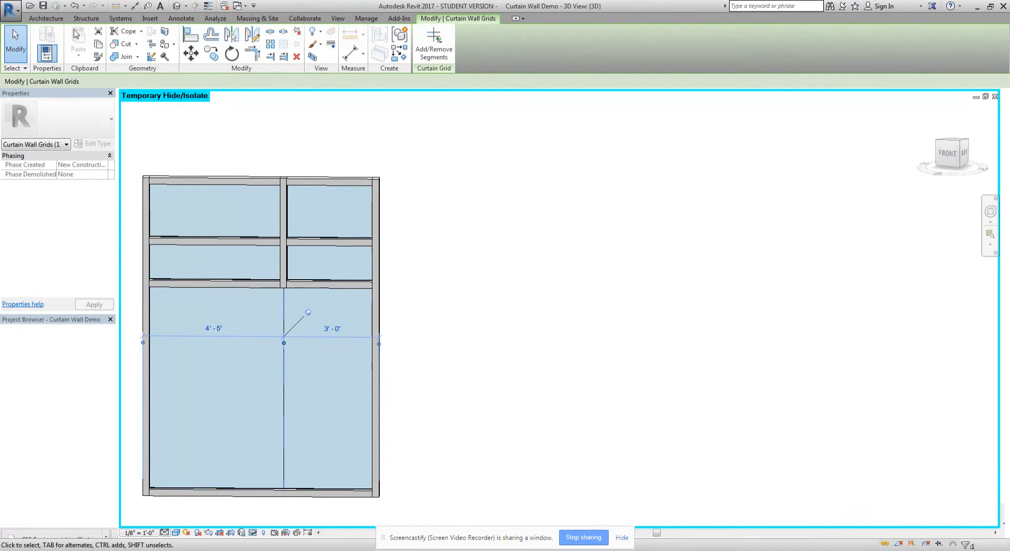
click(45, 18)
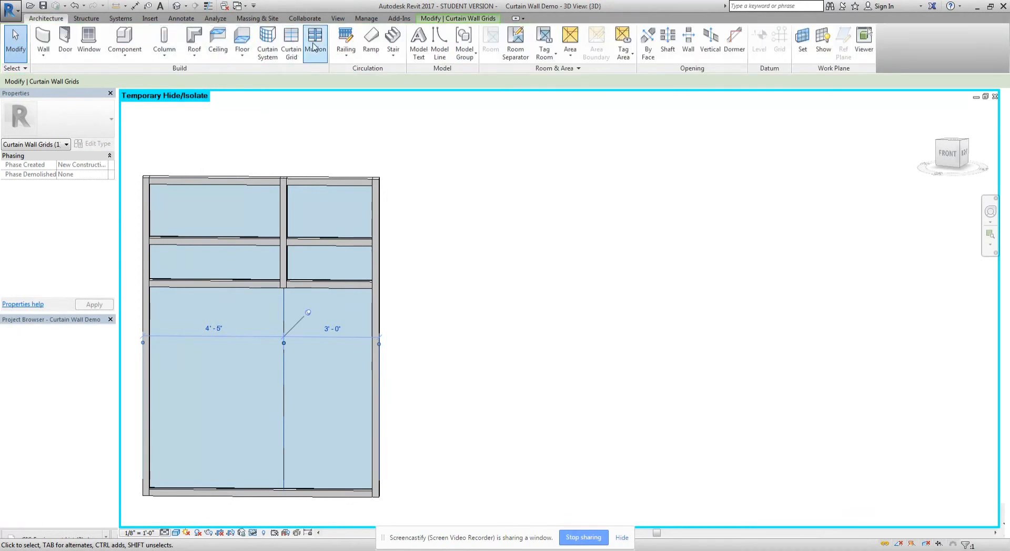
click(315, 42)
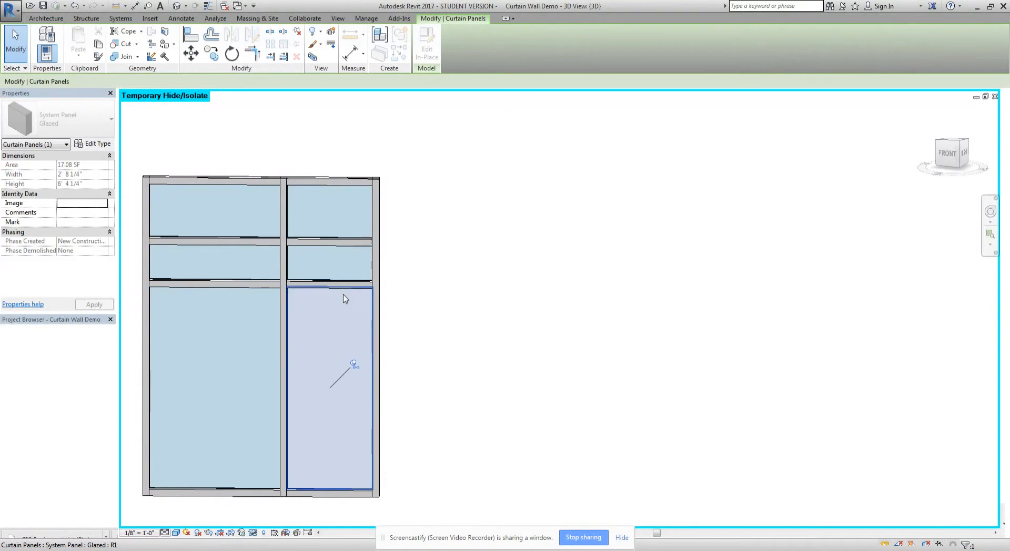
mouse_move(344, 299)
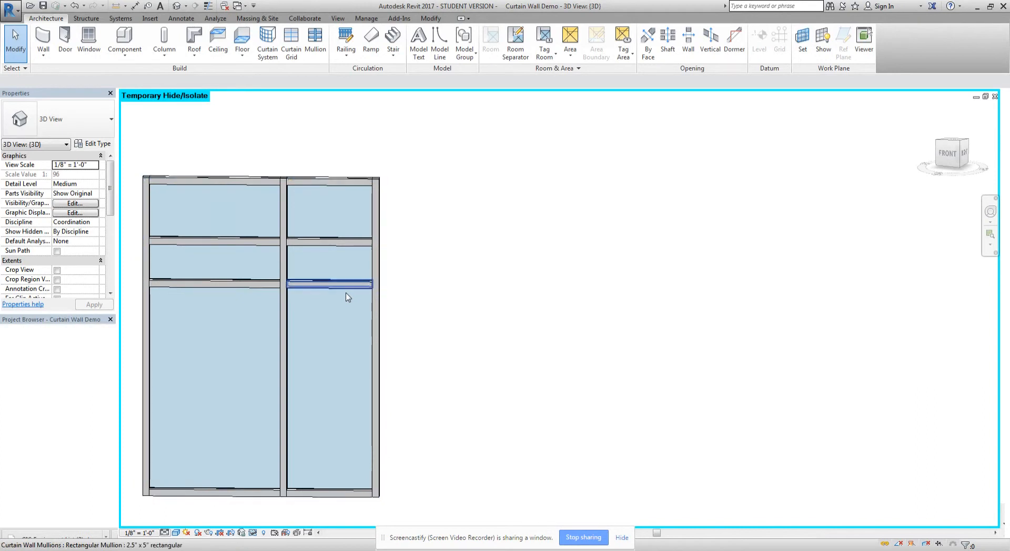
click(328, 284)
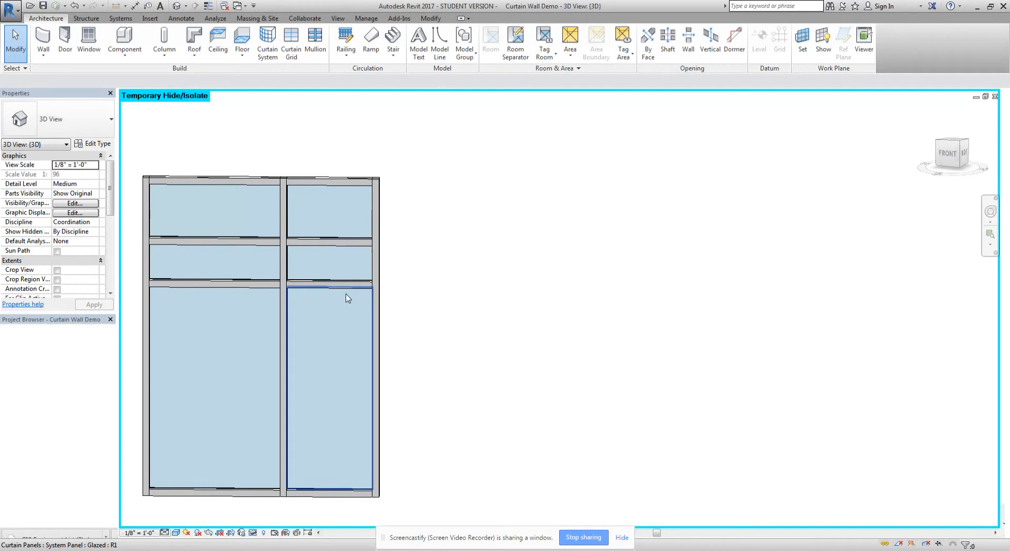
click(332, 387)
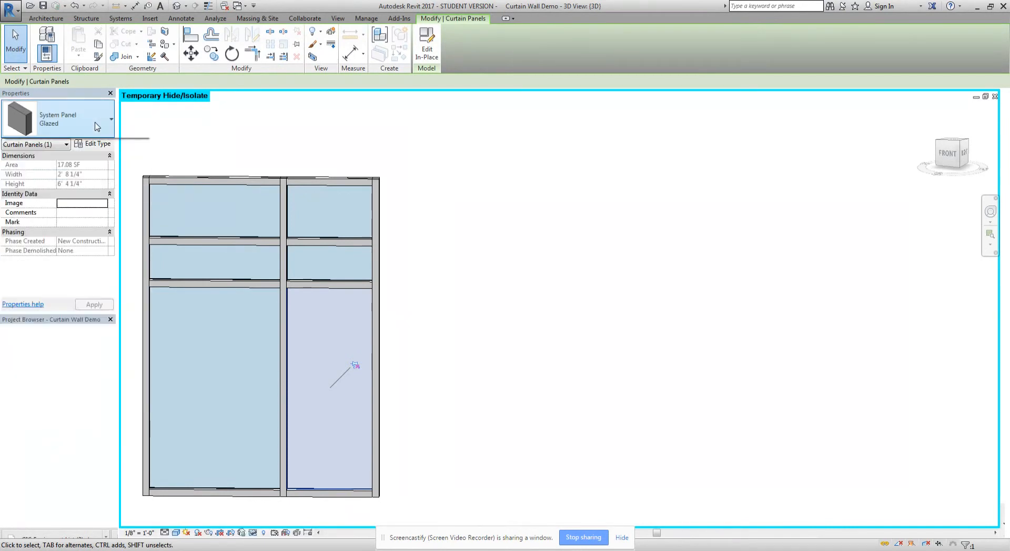
click(109, 119)
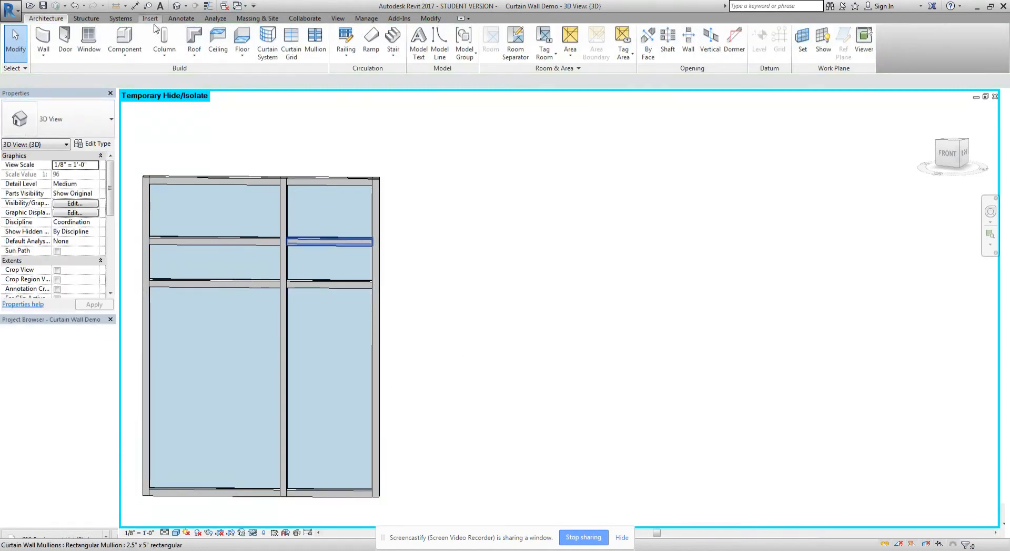
- Load Door-Curtain-Wall-Single-Glass.rfa from the Doors library folder into the project
click(150, 18)
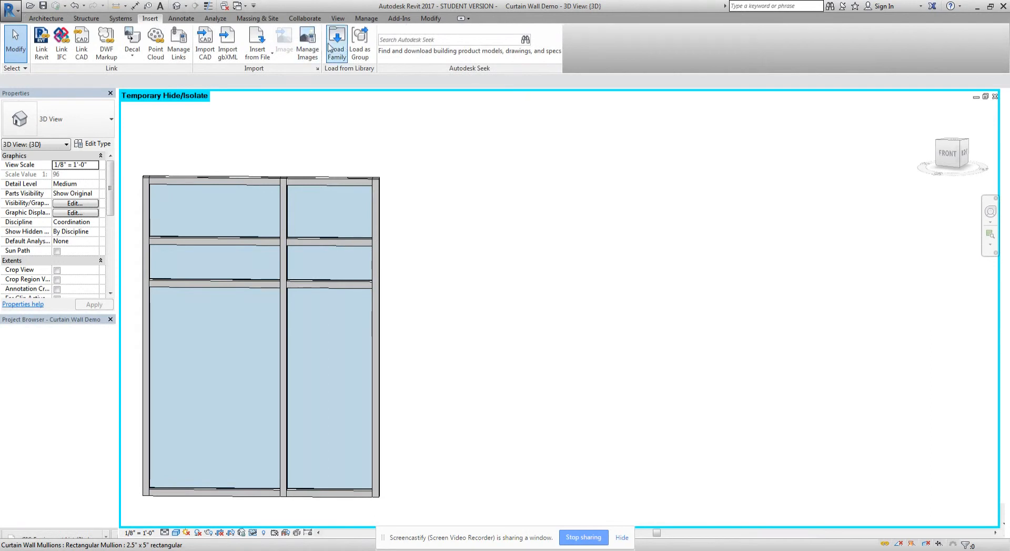
click(336, 43)
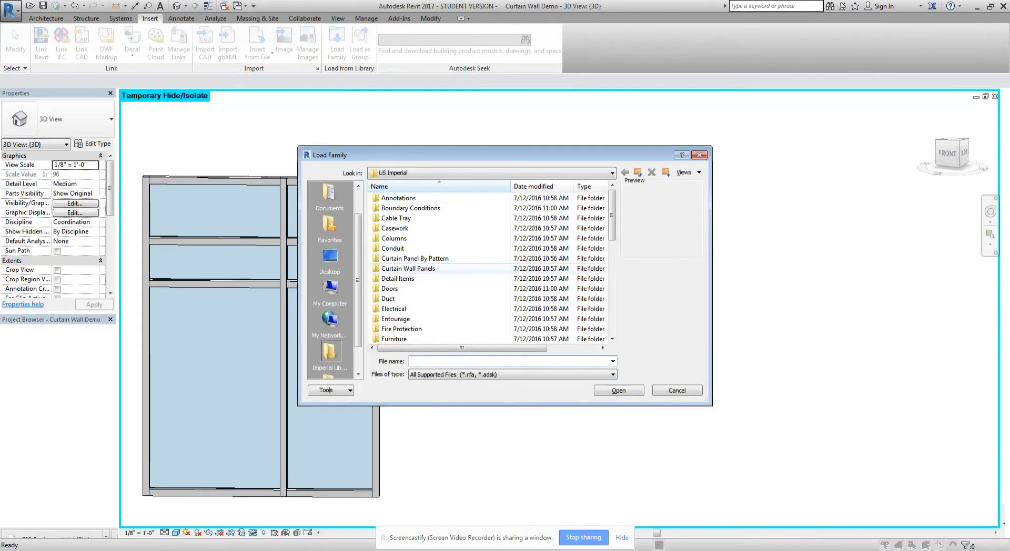
double_click(390, 289)
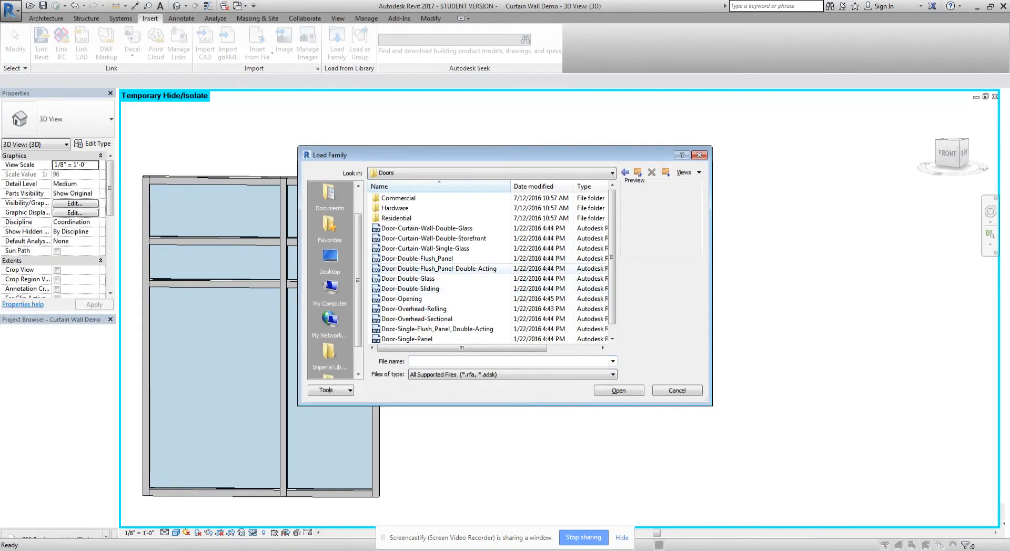
click(417, 259)
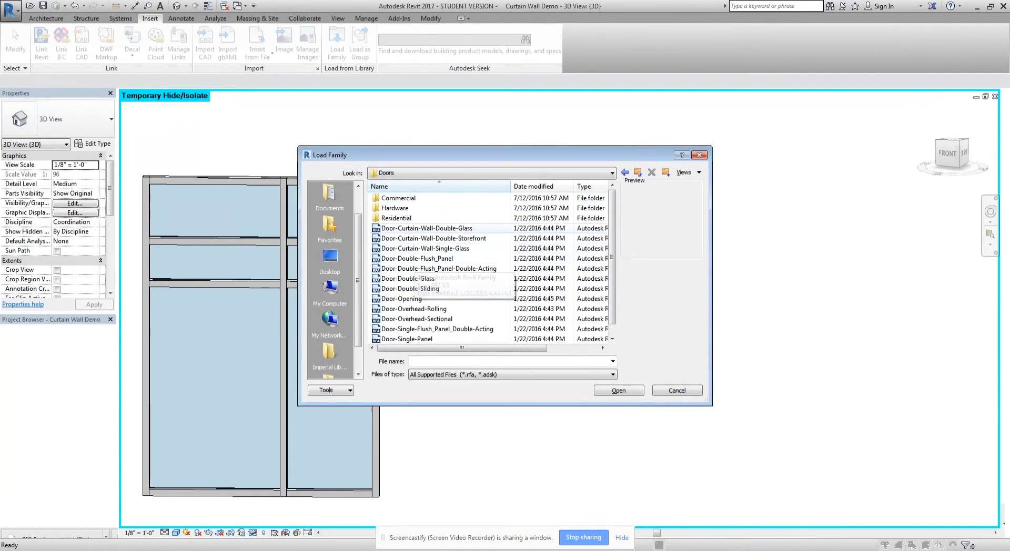
click(426, 228)
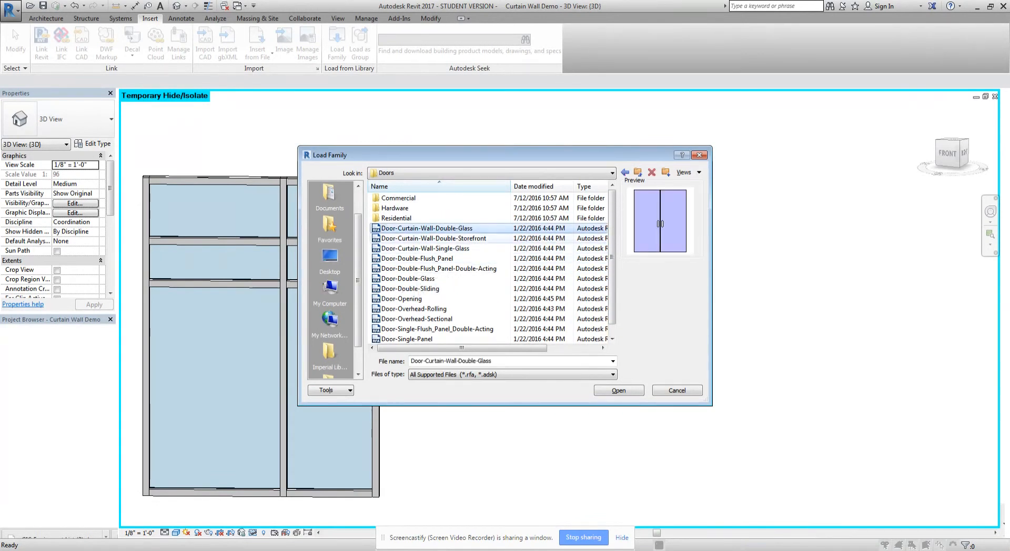
click(424, 249)
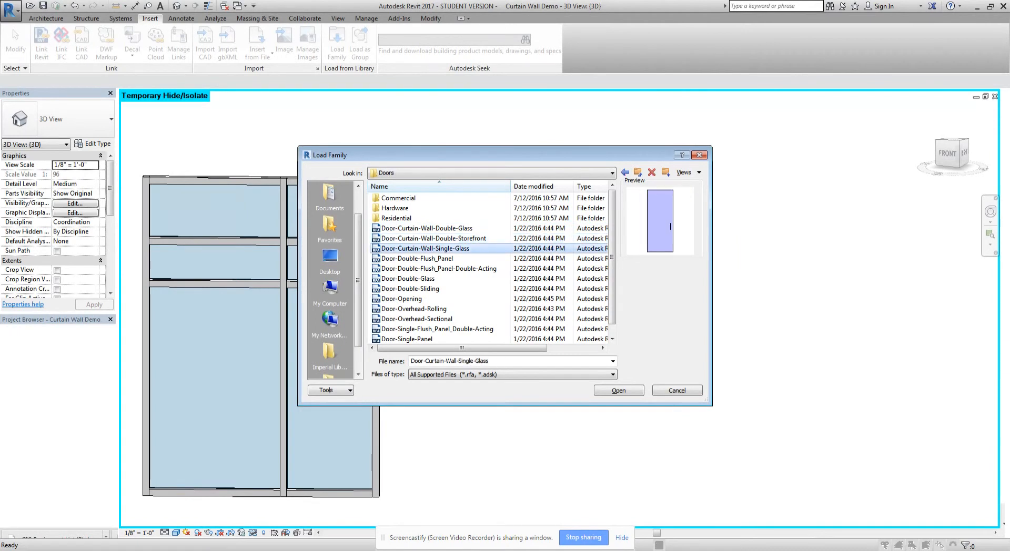
mouse_move(315, 478)
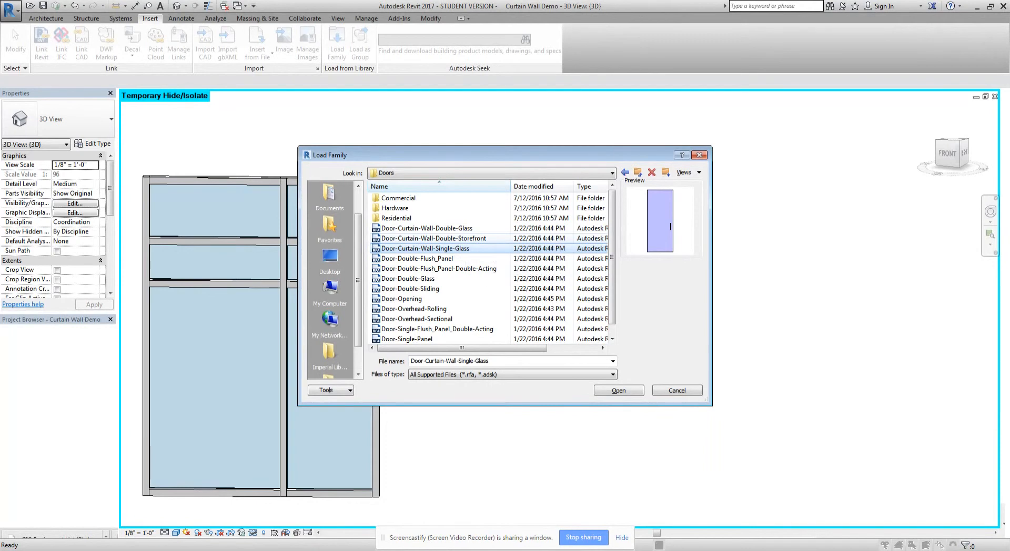
mouse_move(424, 248)
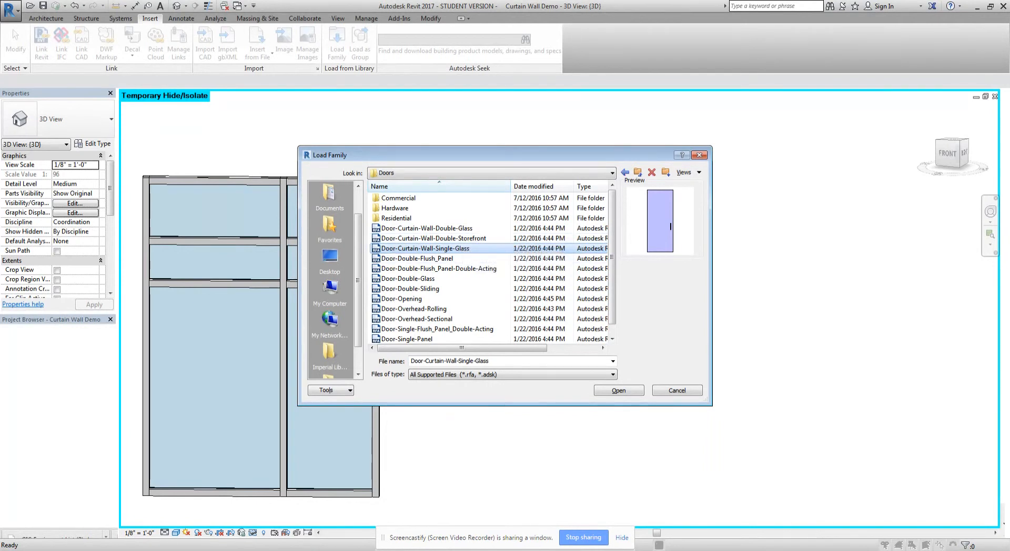
click(617, 391)
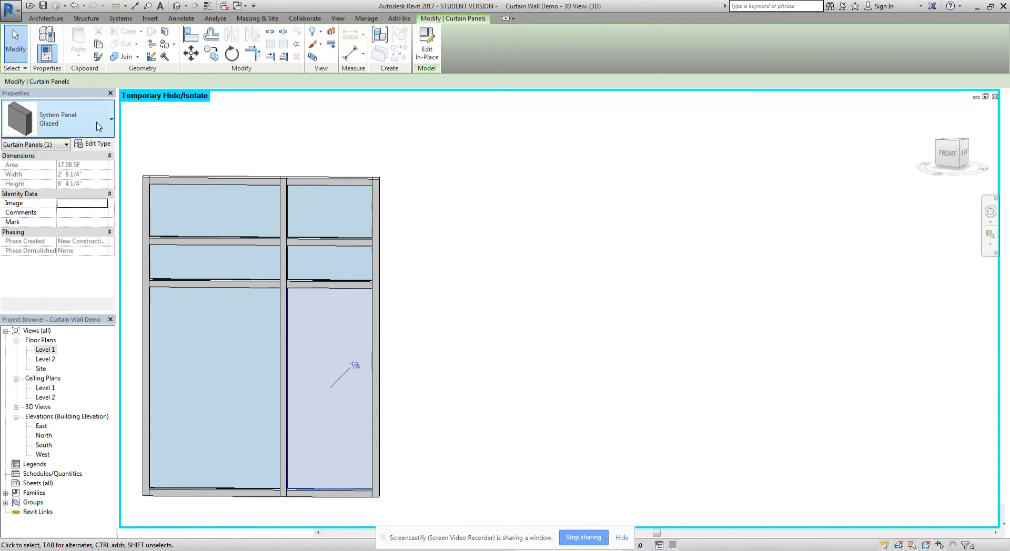
- Swap the lower-right panel to Door-Curtain-Wall-Single-Glass and select the whole wall
click(109, 119)
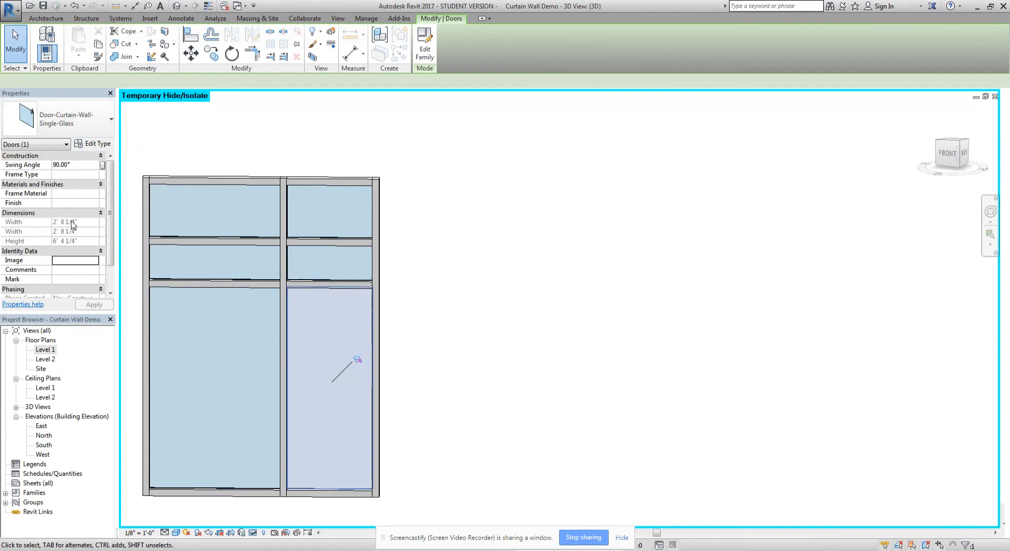
click(150, 18)
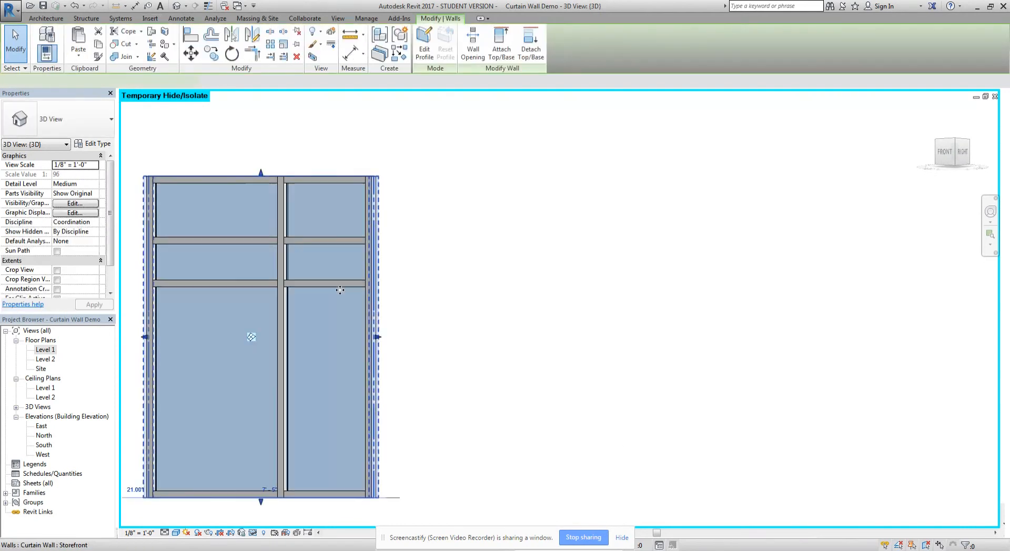
- Clear the wall selection and orbit the storefront to a corner 3D angle
click(149, 17)
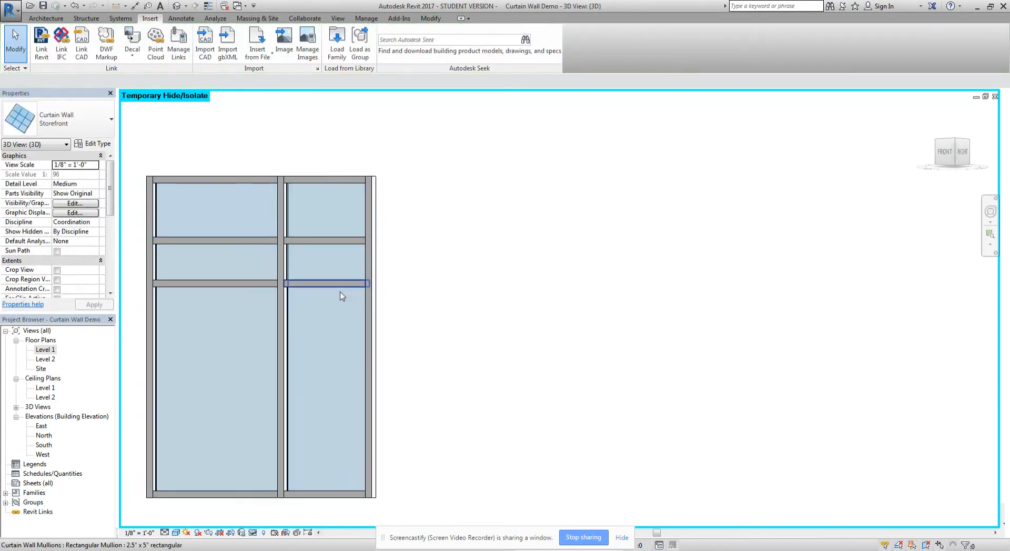
click(325, 283)
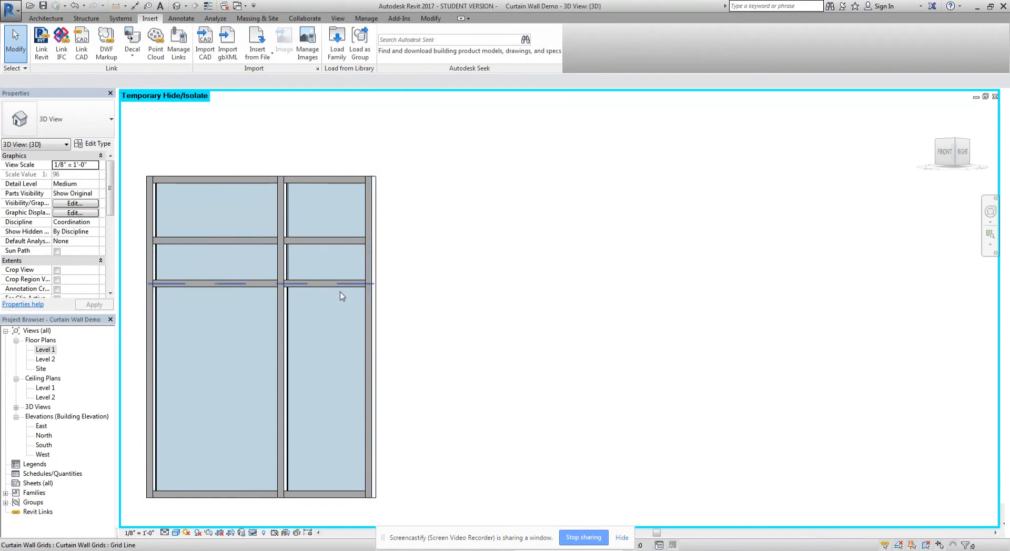
click(325, 400)
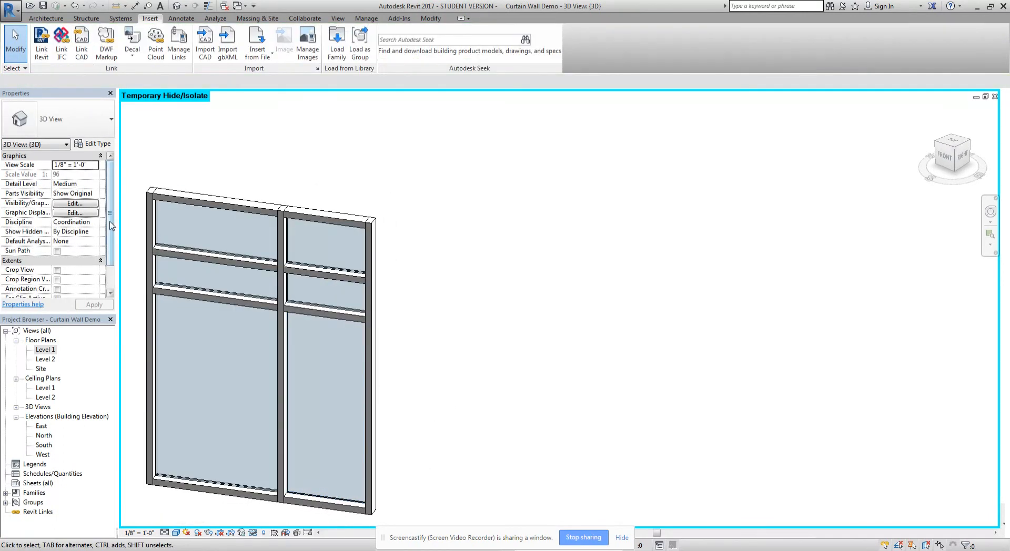
- Open the Level 1 plan and reset Temporary Hide/Isolate
double_click(45, 350)
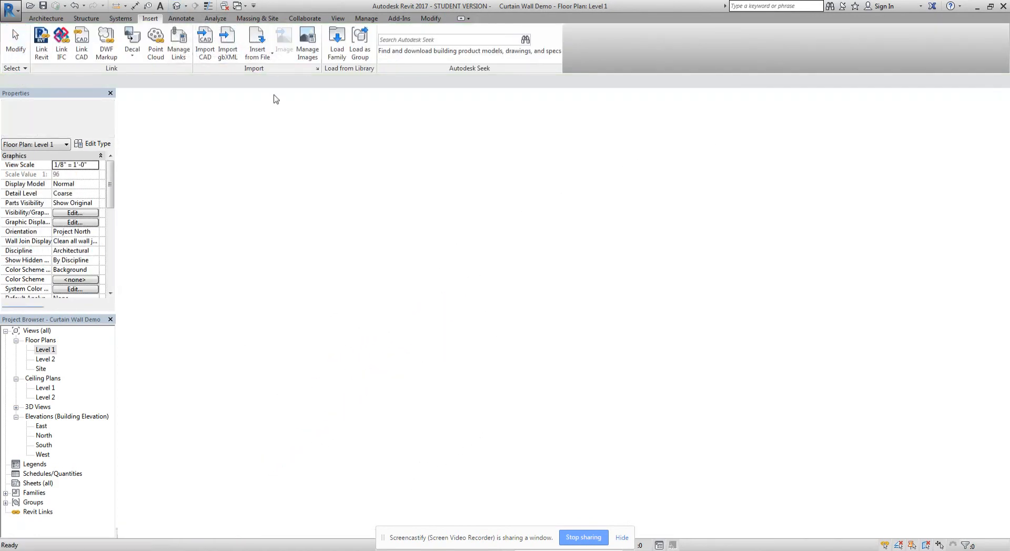
click(253, 533)
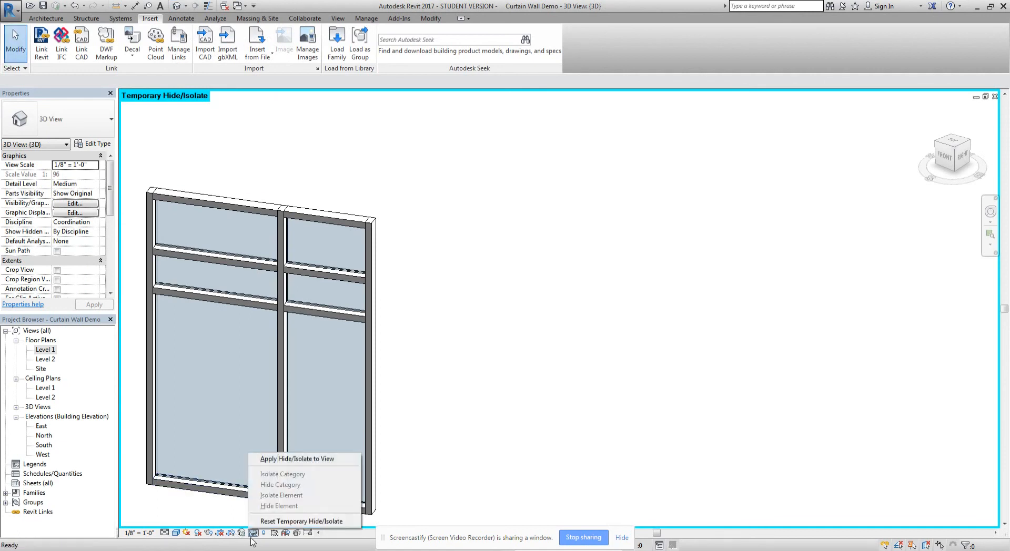
click(301, 521)
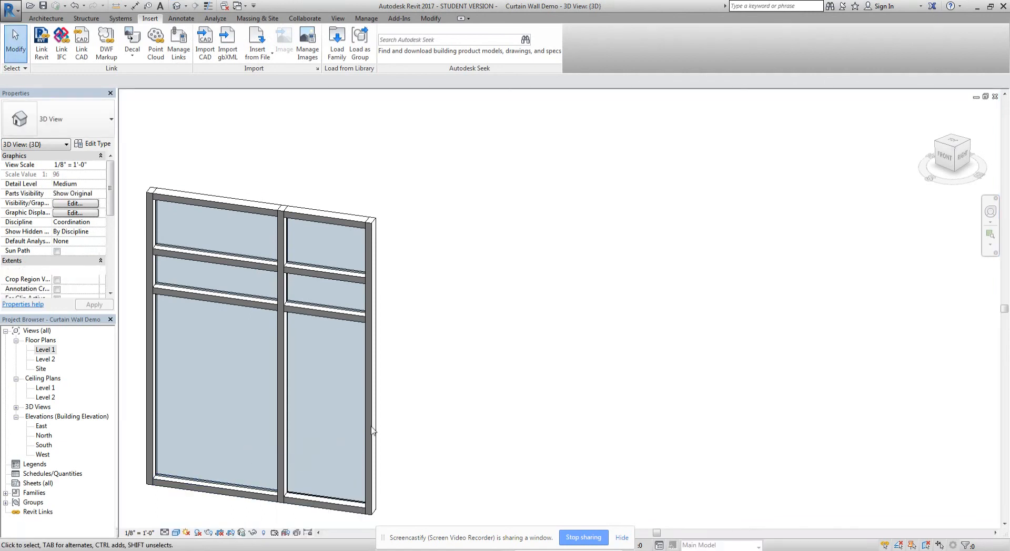